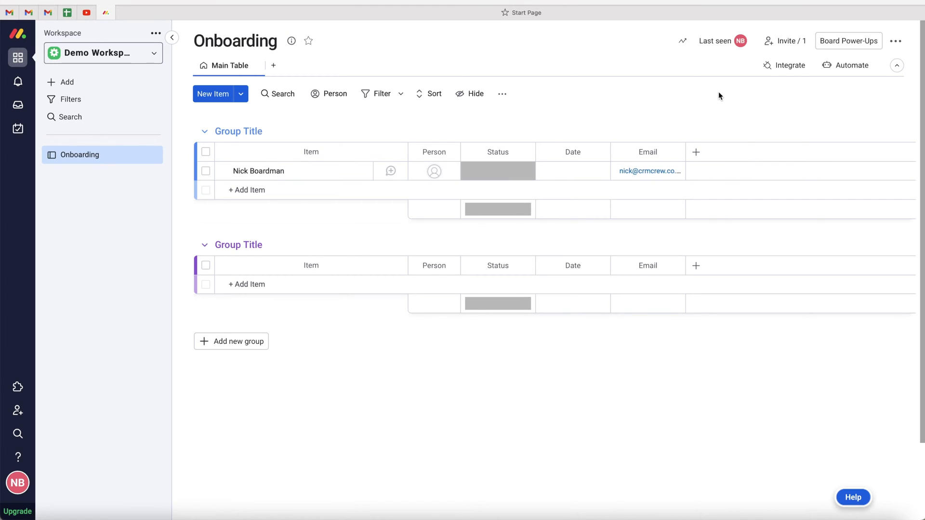
{"action": "mouse_move", "coordinate": [654, 107]}
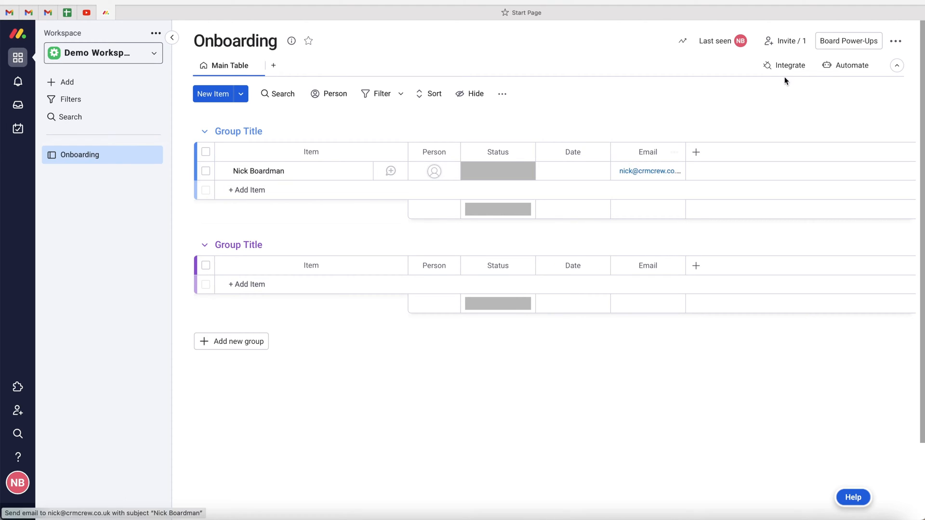
Begin a blank custom automation from the Onboarding board's Automate center
{"action": "left_click", "coordinate": [851, 65]}
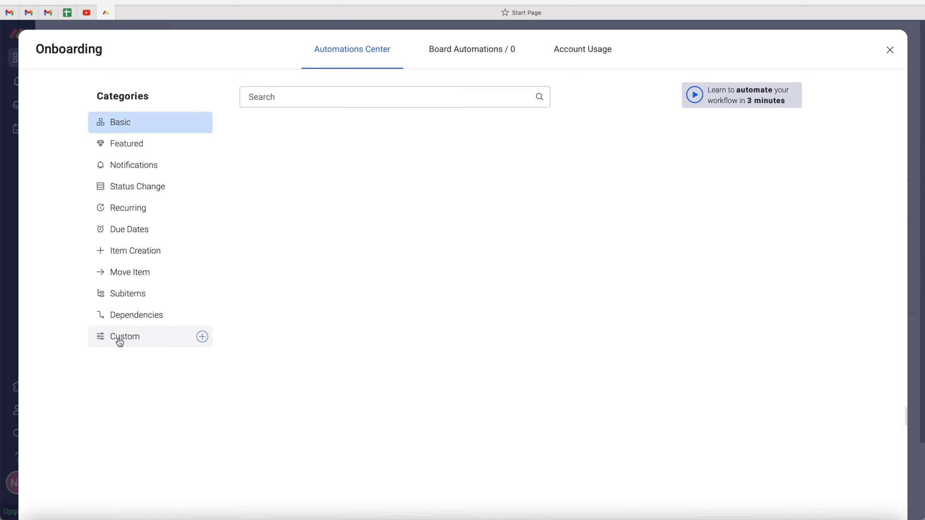
{"action": "left_click", "coordinate": [125, 337]}
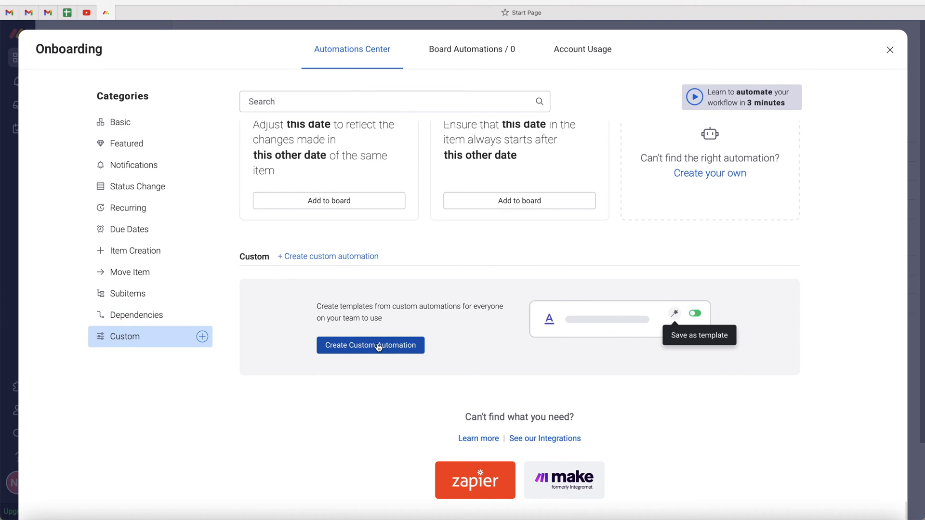
{"action": "left_click", "coordinate": [370, 345]}
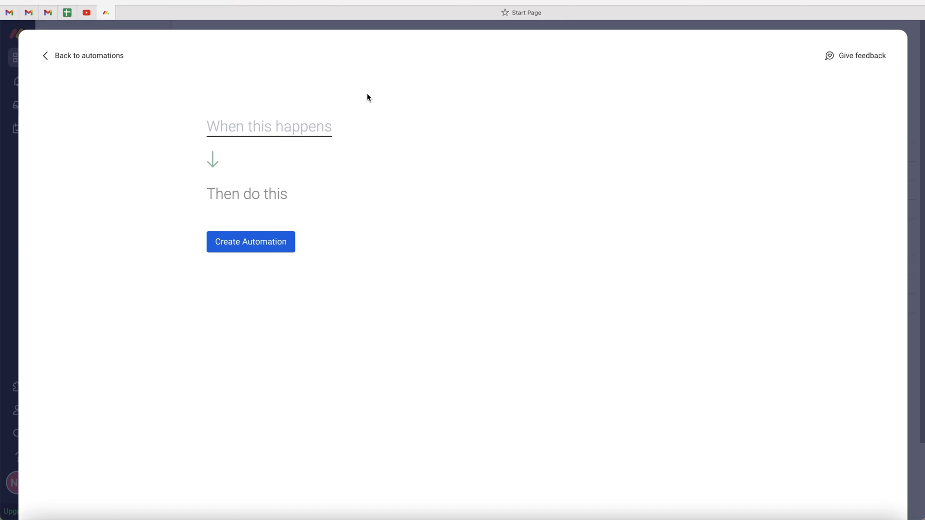
{"action": "mouse_move", "coordinate": [277, 131]}
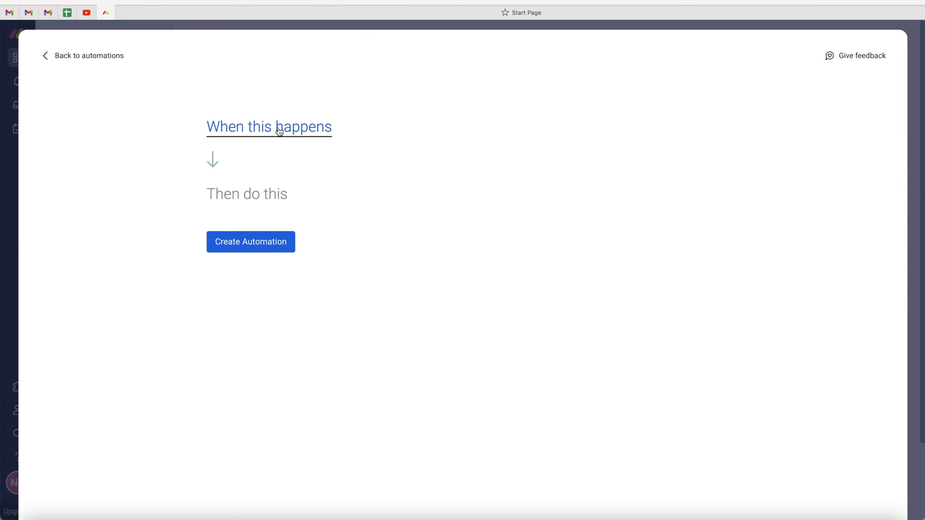
Choose the 'Every time period' trigger, found by searching 'eve' in the full trigger list
{"action": "left_click", "coordinate": [276, 127]}
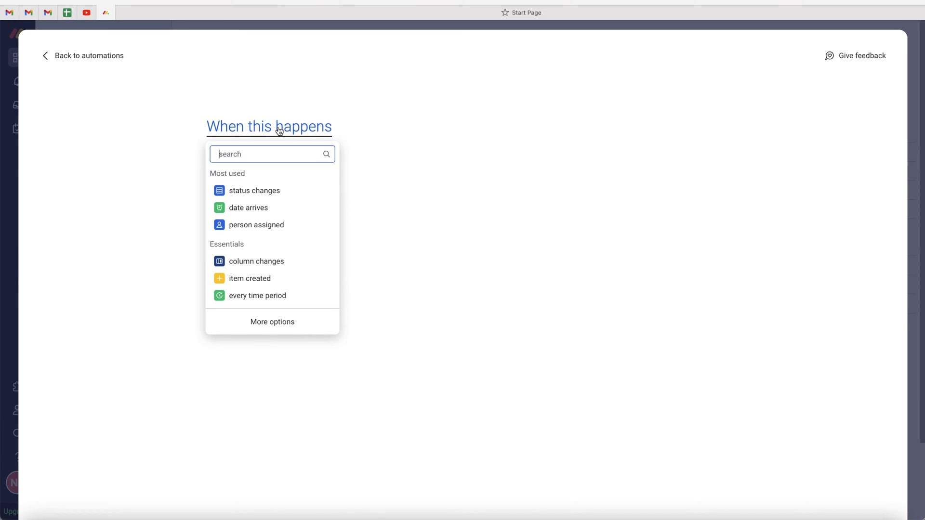
{"action": "mouse_move", "coordinate": [259, 242]}
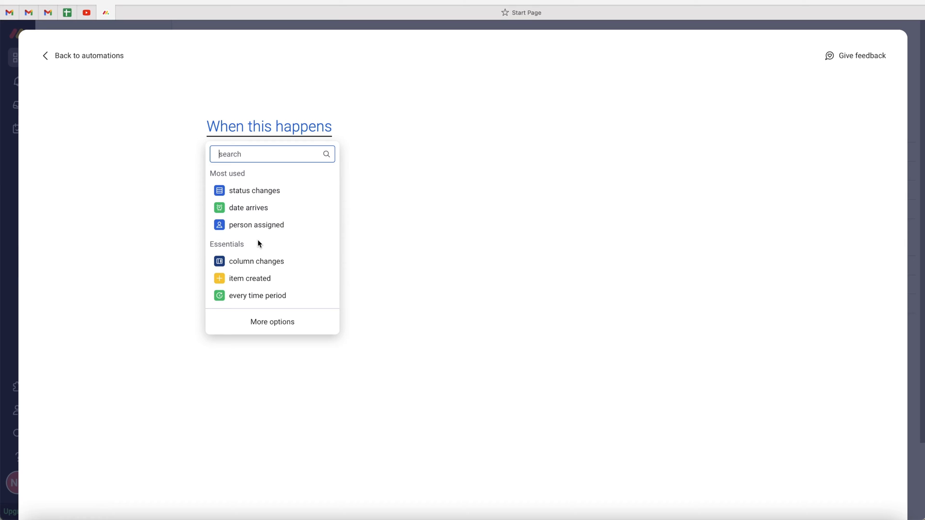
{"action": "left_click", "coordinate": [270, 296]}
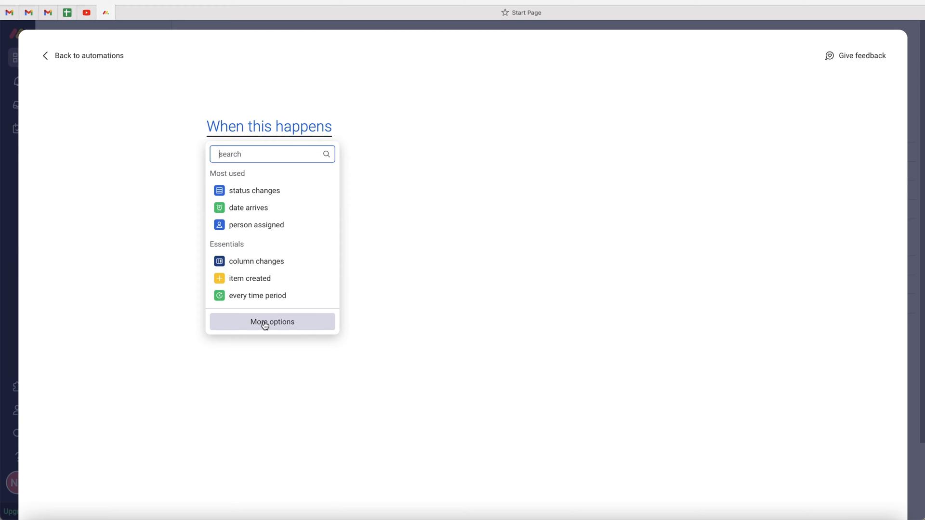
{"action": "left_click", "coordinate": [271, 322]}
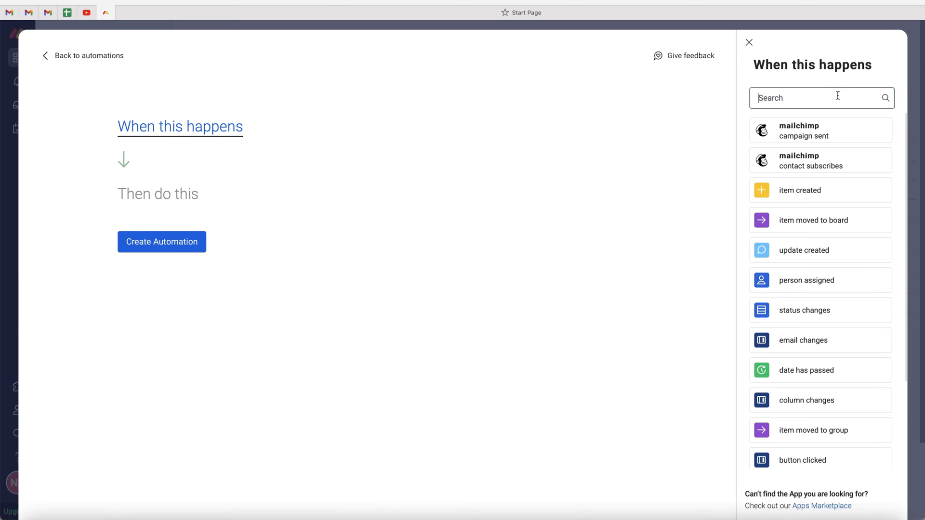
{"action": "type", "text": "eve"}
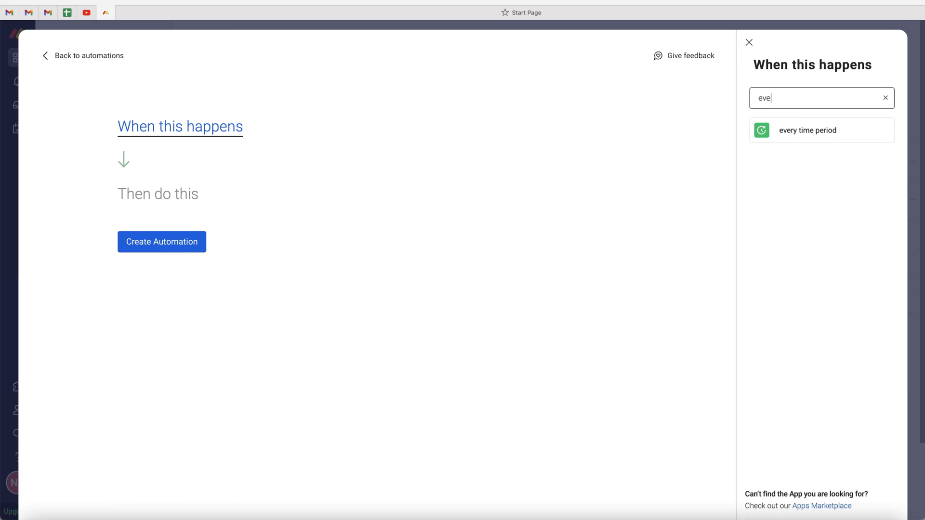
{"action": "left_click", "coordinate": [822, 130]}
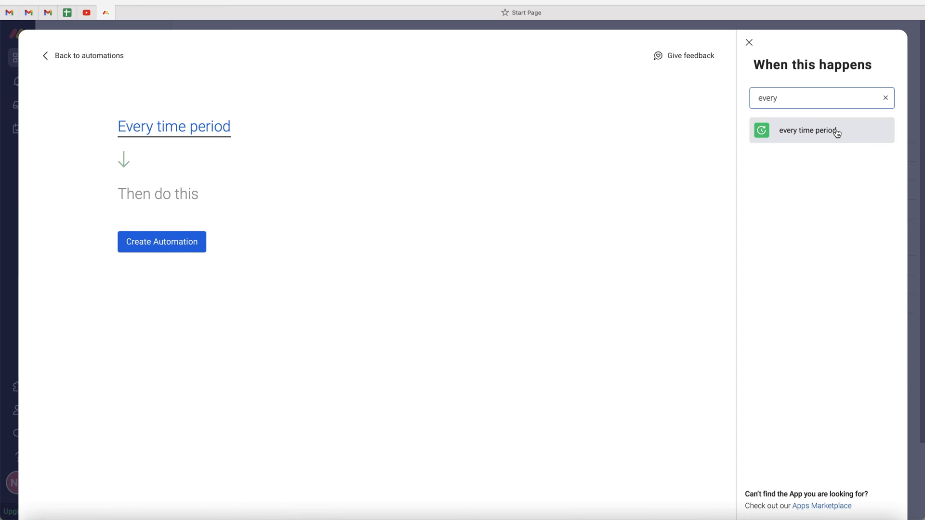
{"action": "left_click", "coordinate": [819, 131]}
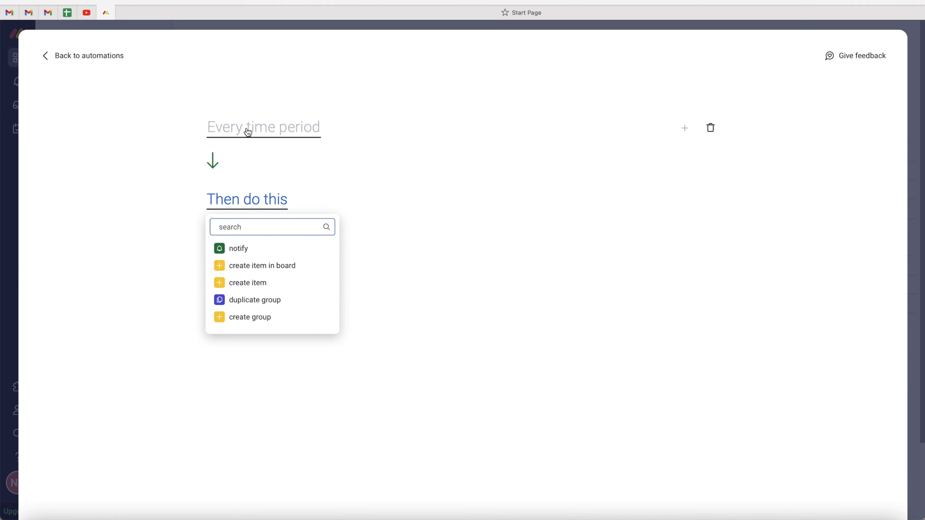
Schedule the trigger monthly on the 28th, every 1 month, at 10 AM
{"action": "left_click", "coordinate": [249, 129]}
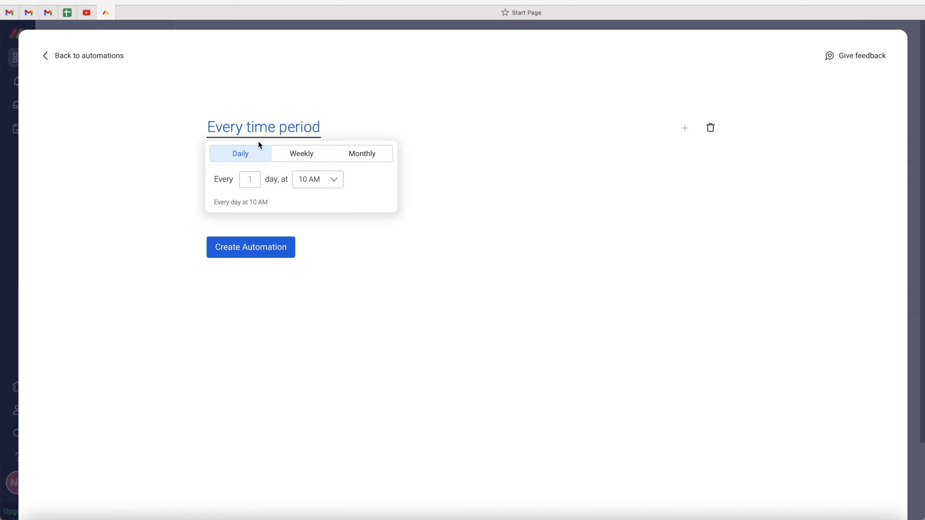
{"action": "left_click", "coordinate": [300, 153]}
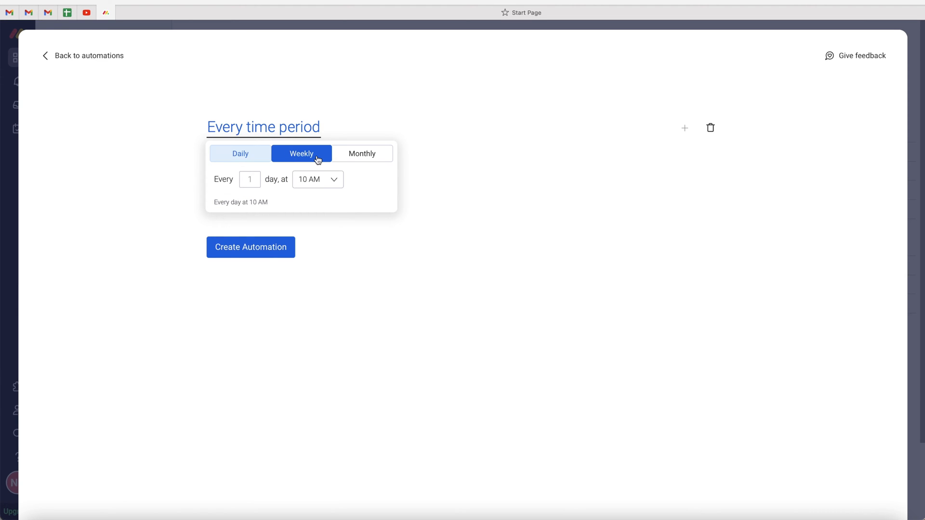
{"action": "left_click", "coordinate": [362, 153]}
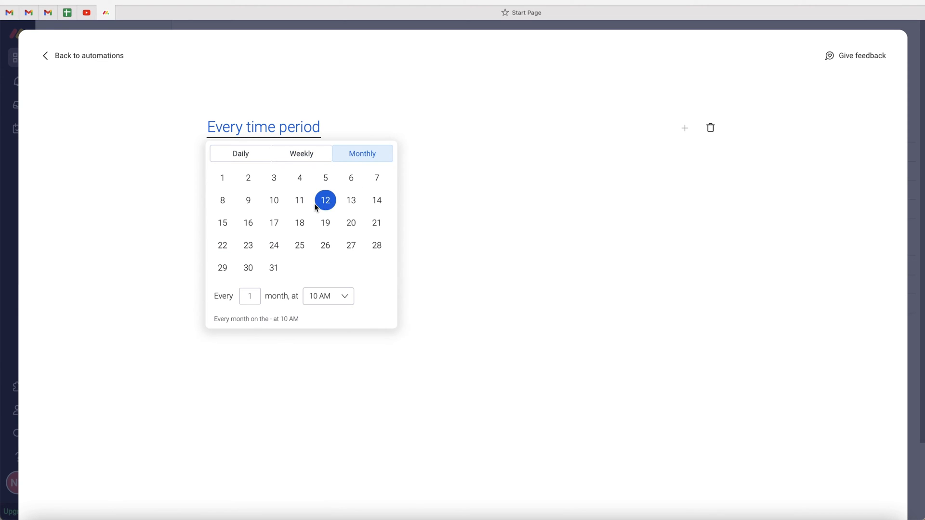
{"action": "left_click", "coordinate": [325, 200]}
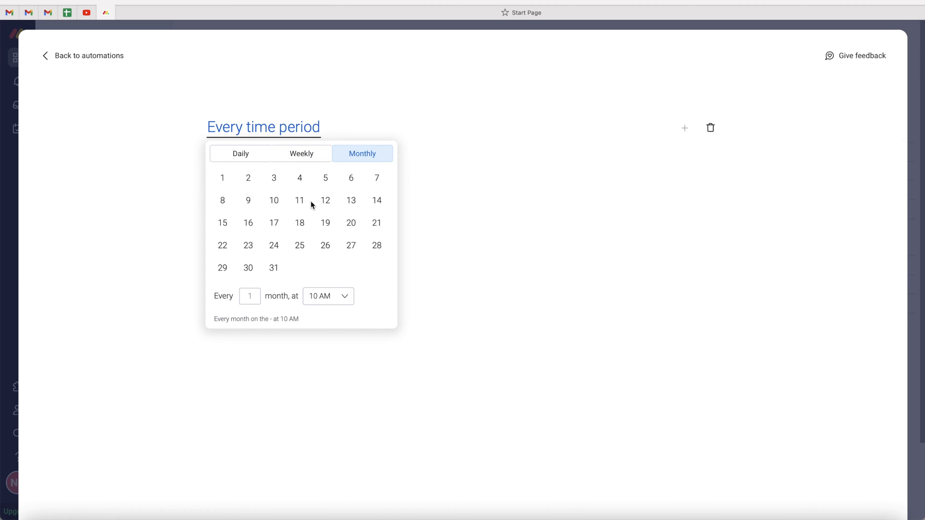
{"action": "left_click", "coordinate": [376, 245]}
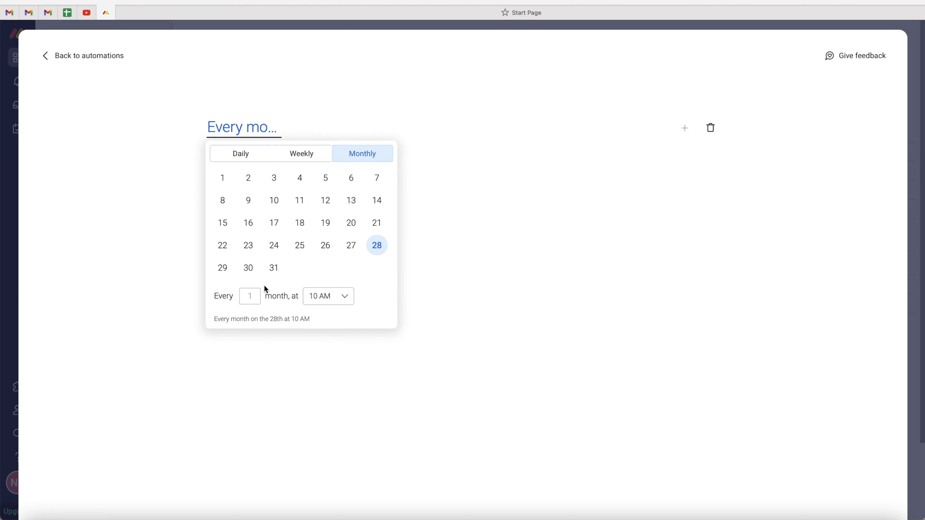
{"action": "mouse_move", "coordinate": [332, 299]}
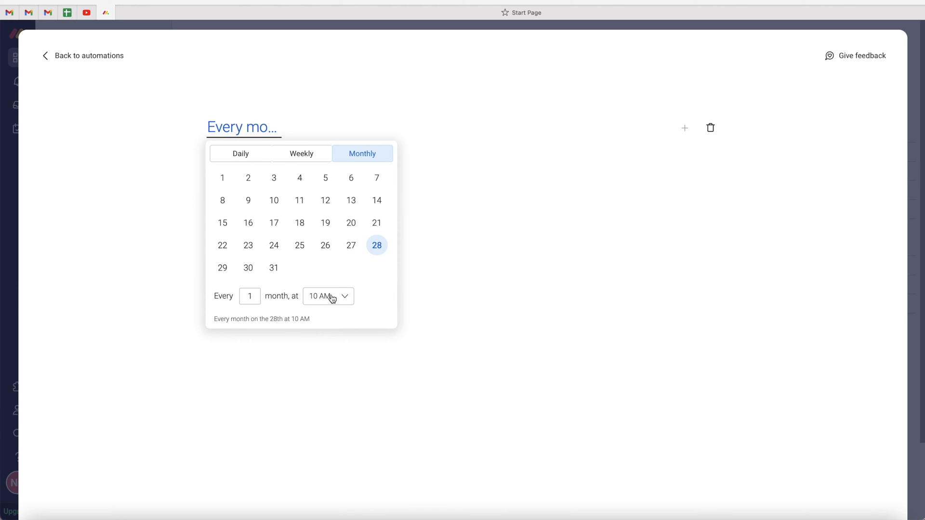
{"action": "mouse_move", "coordinate": [401, 293]}
{"action": "type", "text": "2"}
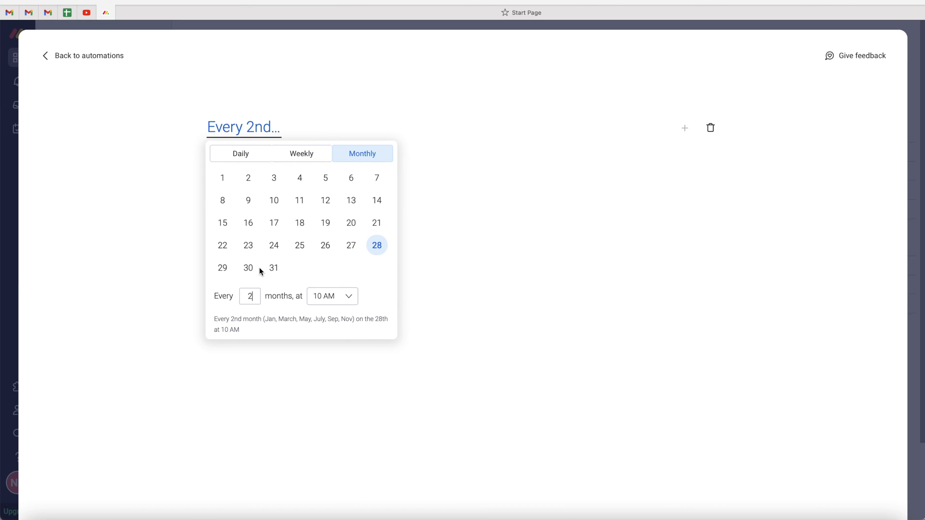
{"action": "type", "text": "3"}
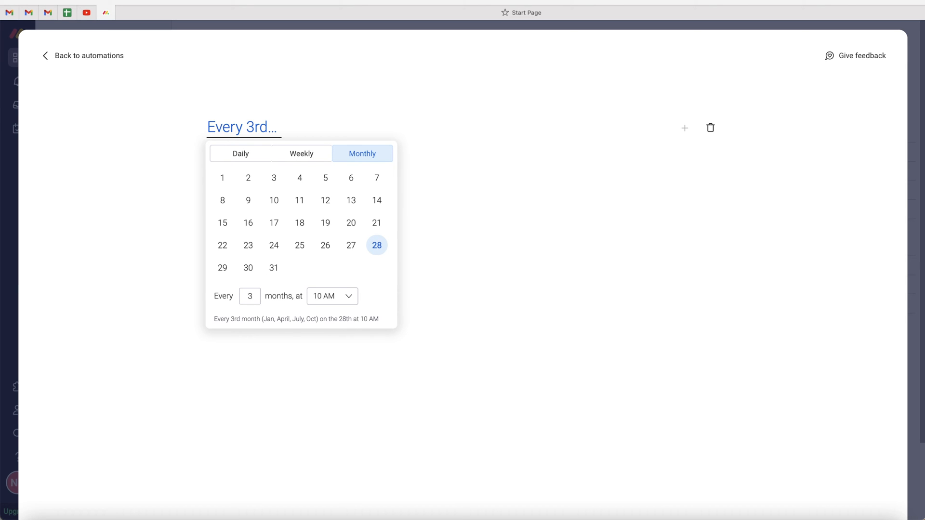
{"action": "type", "text": "1"}
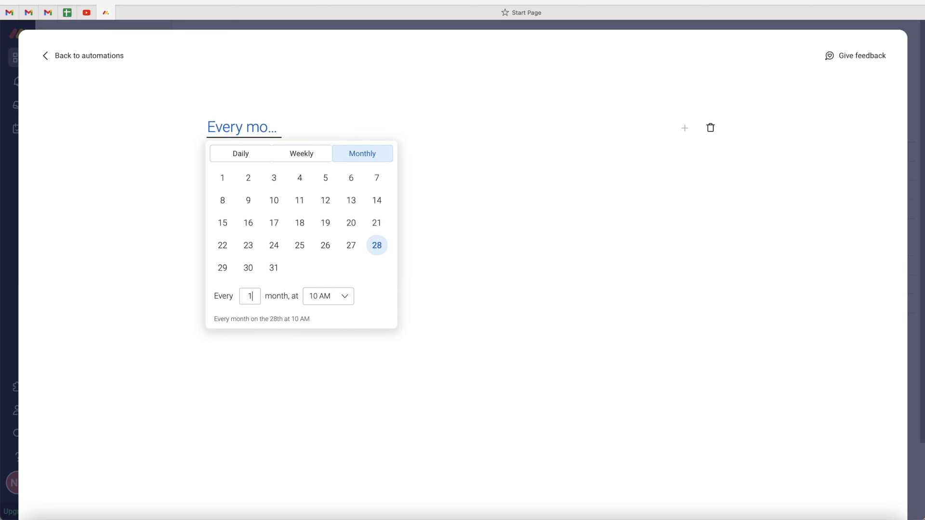
{"action": "left_click", "coordinate": [376, 245]}
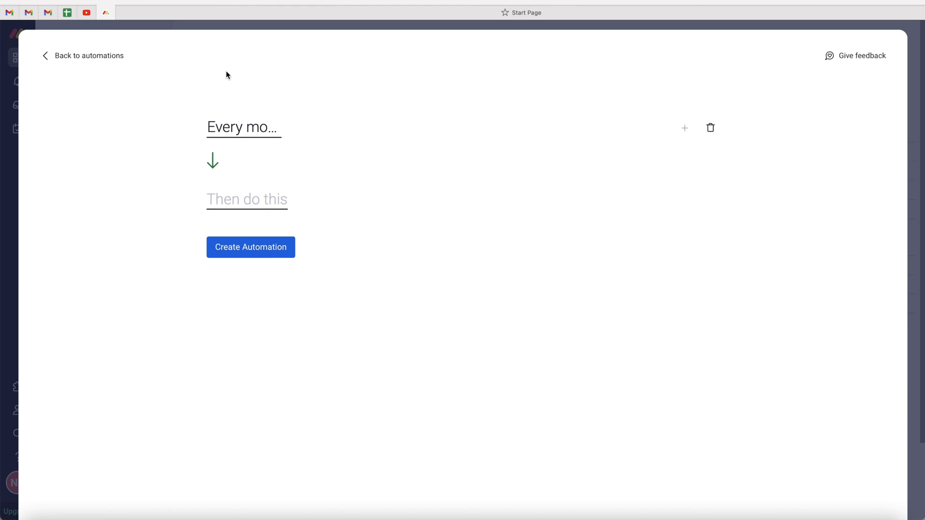
{"action": "mouse_move", "coordinate": [231, 74]}
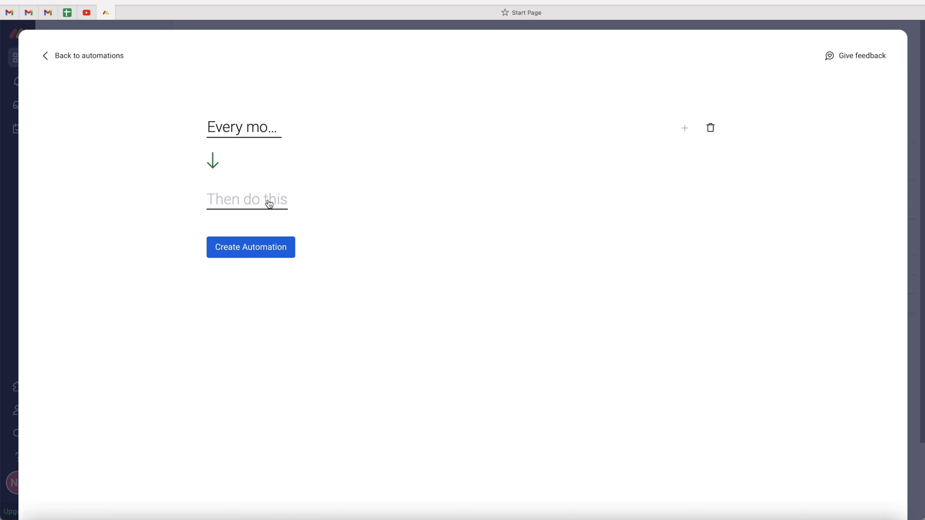
After previewing create group and create item in board, settle on the 'create item' action
{"action": "left_click", "coordinate": [246, 199]}
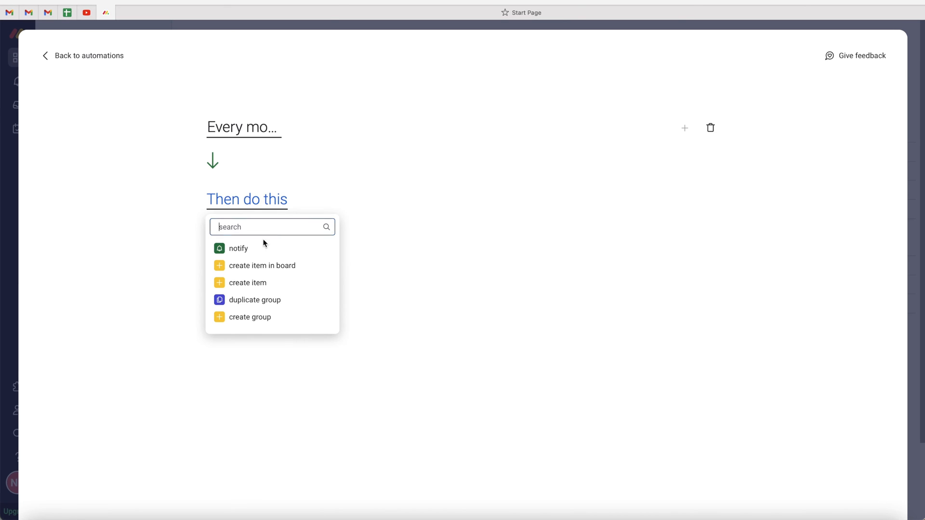
{"action": "left_click", "coordinate": [247, 283]}
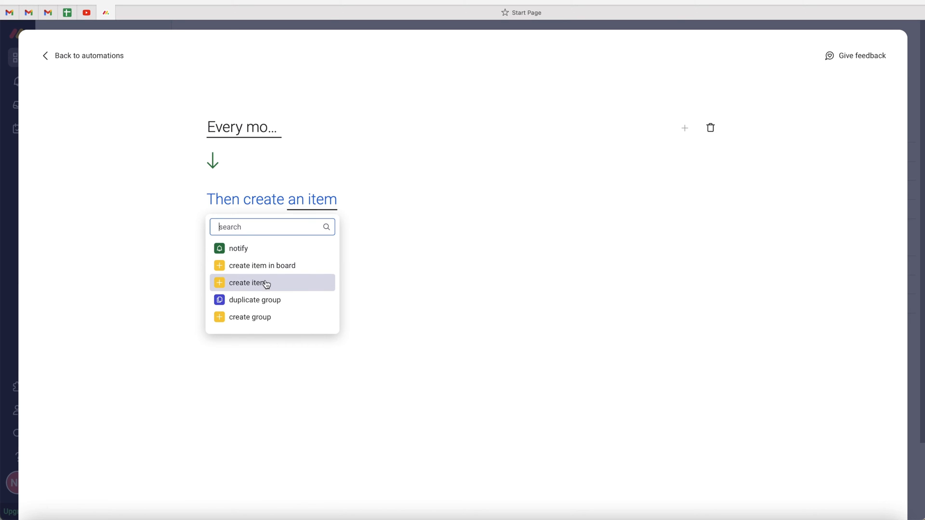
{"action": "left_click", "coordinate": [259, 317]}
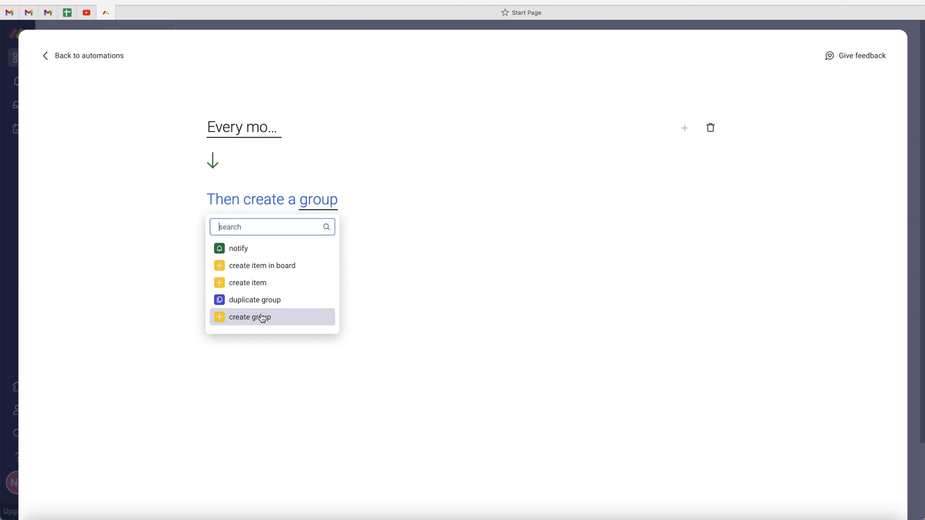
{"action": "left_click", "coordinate": [262, 265]}
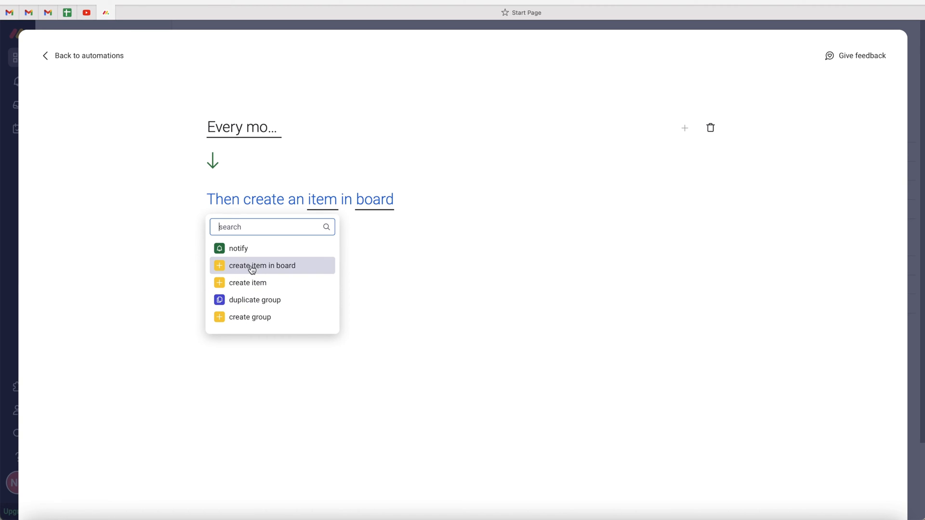
{"action": "left_click", "coordinate": [248, 283]}
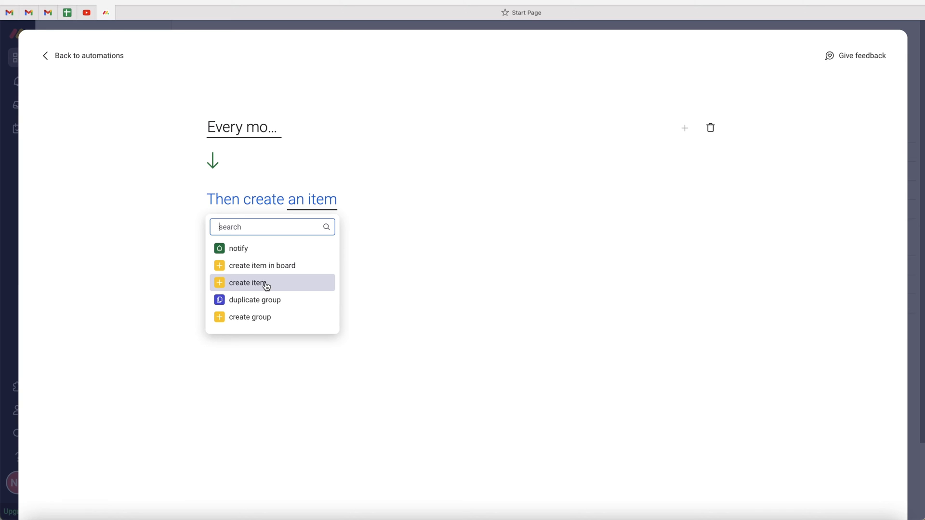
{"action": "left_click", "coordinate": [250, 283]}
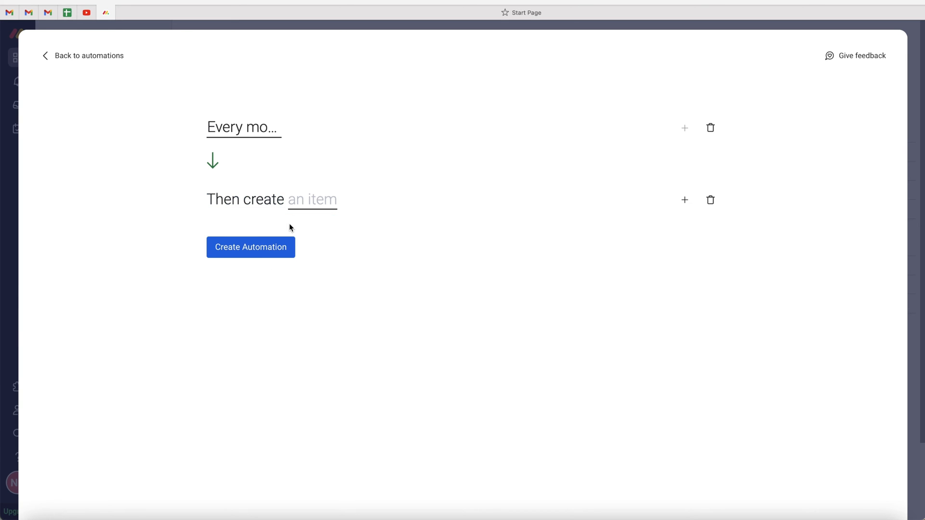
Define the created item as 'Run Pay' with status Working on it in the default group
{"action": "left_click", "coordinate": [312, 200]}
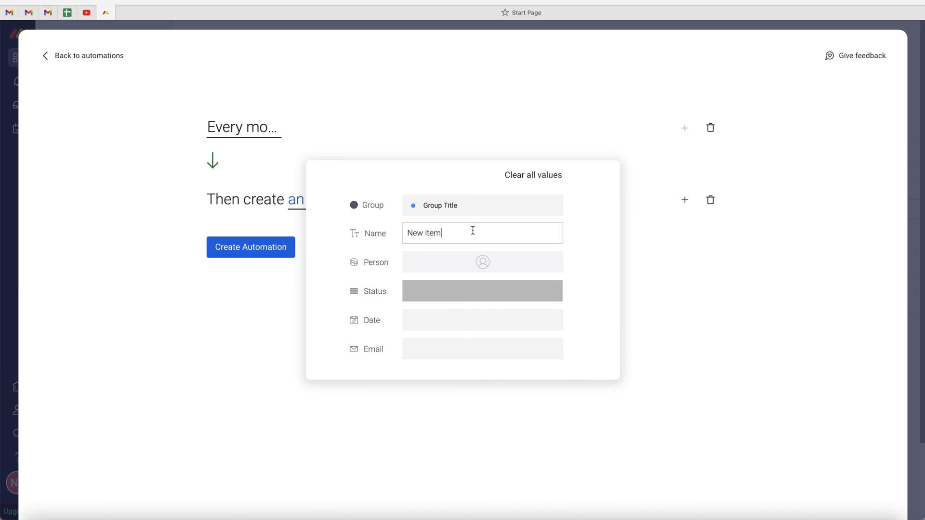
{"action": "type", "text": "Run Pay"}
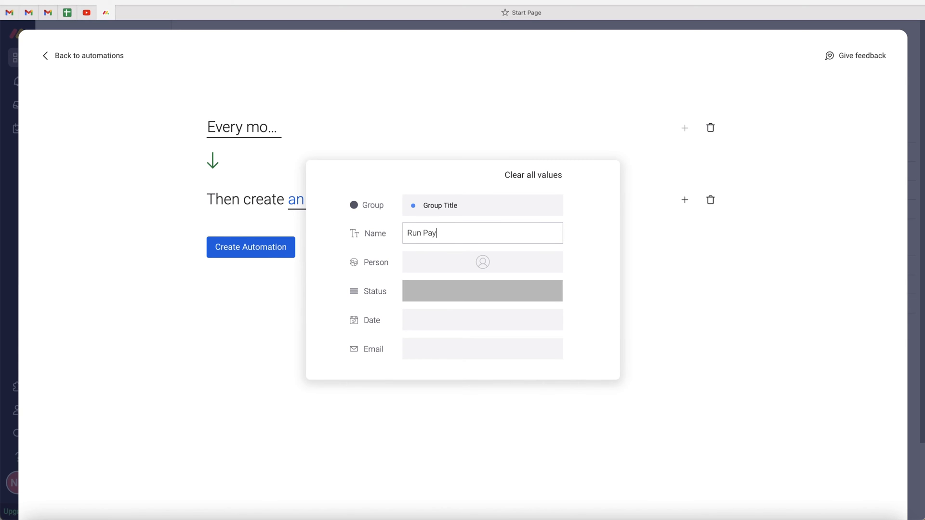
{"action": "mouse_move", "coordinate": [434, 301]}
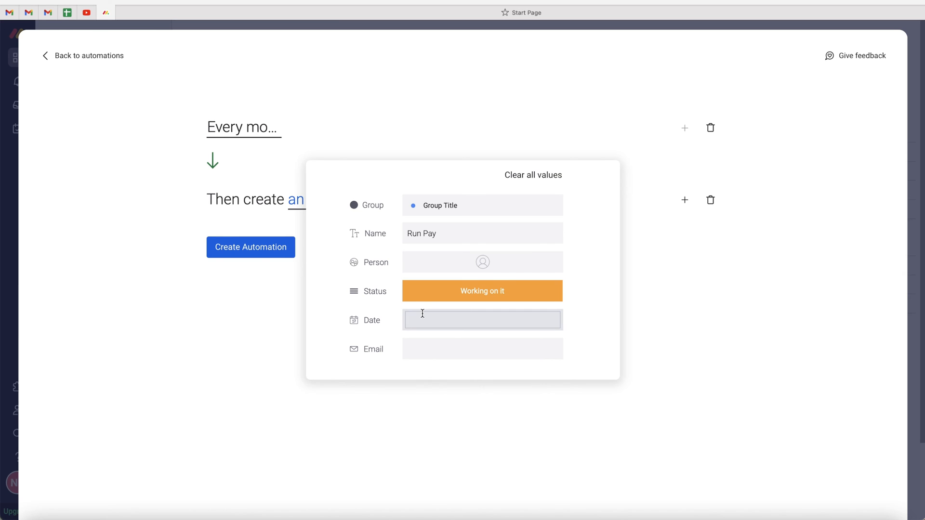
{"action": "mouse_move", "coordinate": [469, 268]}
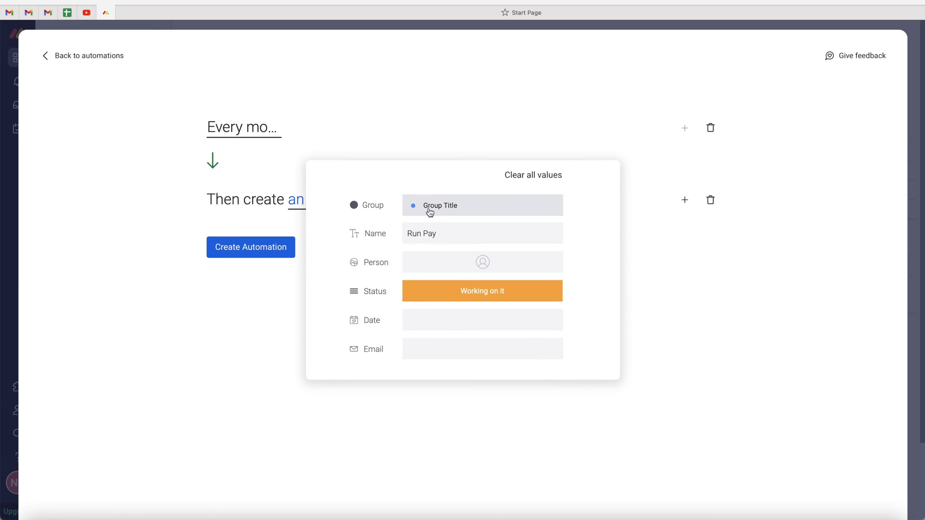
{"action": "left_click", "coordinate": [482, 206]}
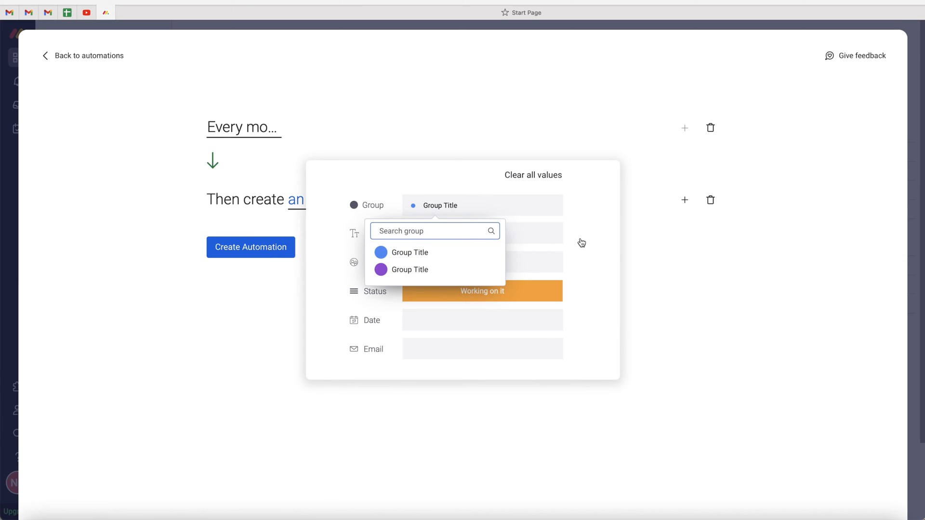
{"action": "left_click", "coordinate": [271, 121]}
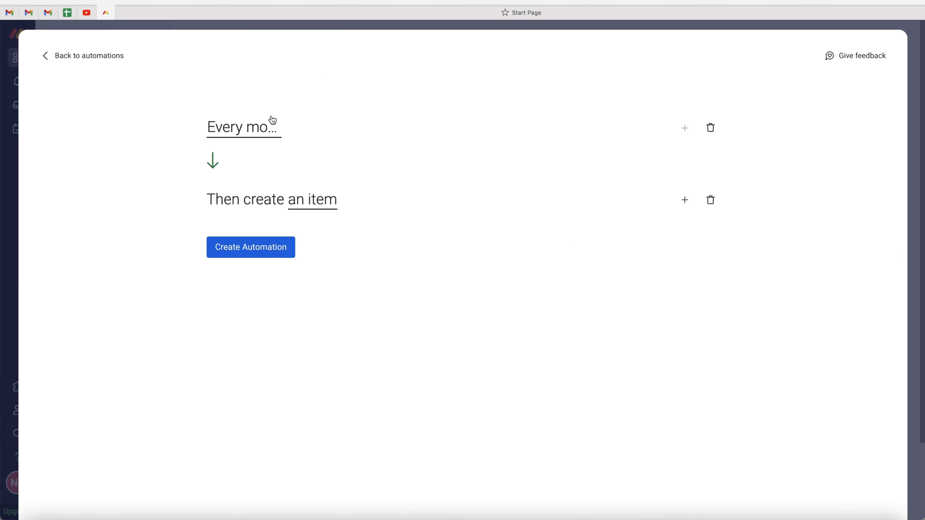
{"action": "left_click", "coordinate": [243, 127]}
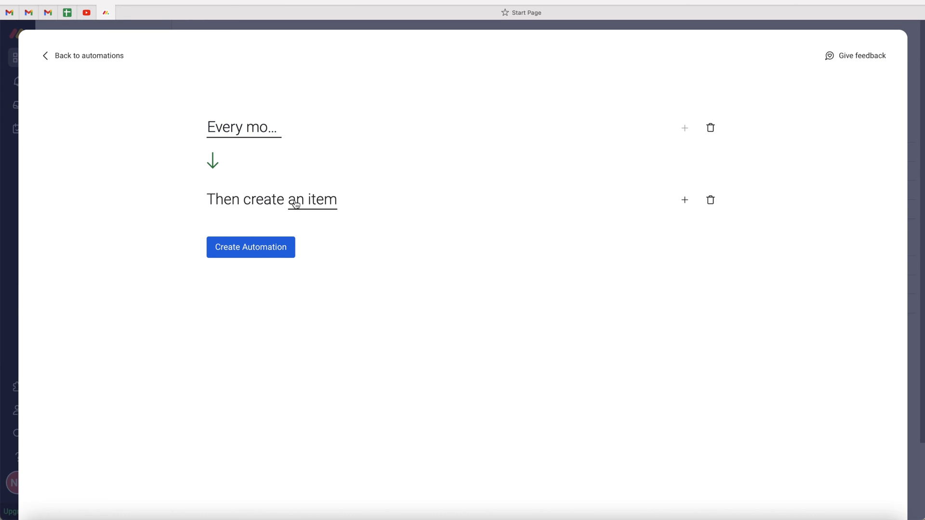
{"action": "mouse_move", "coordinate": [501, 302]}
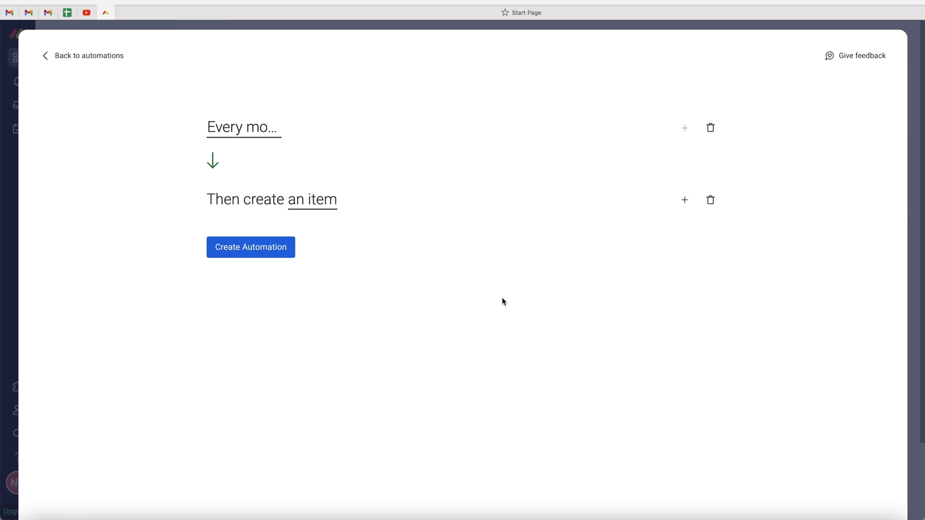
{"action": "left_click", "coordinate": [684, 201]}
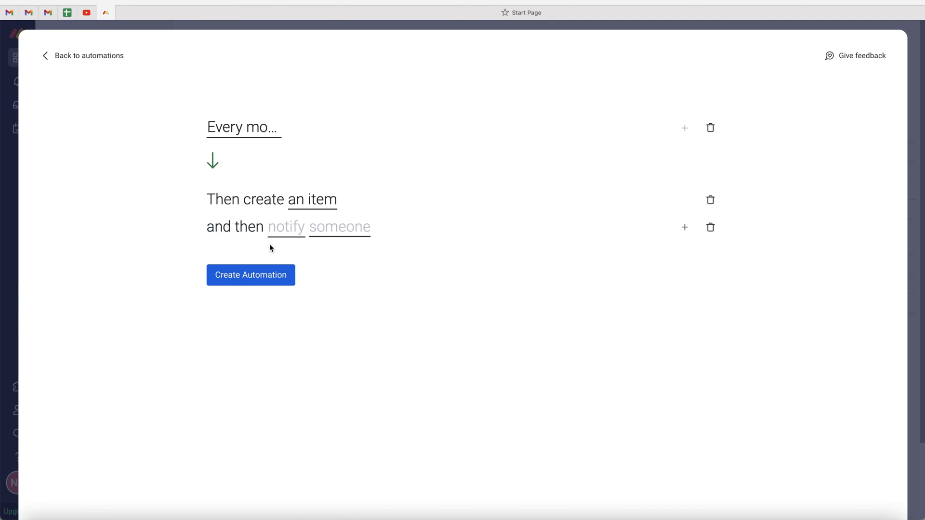
{"action": "left_click", "coordinate": [285, 226]}
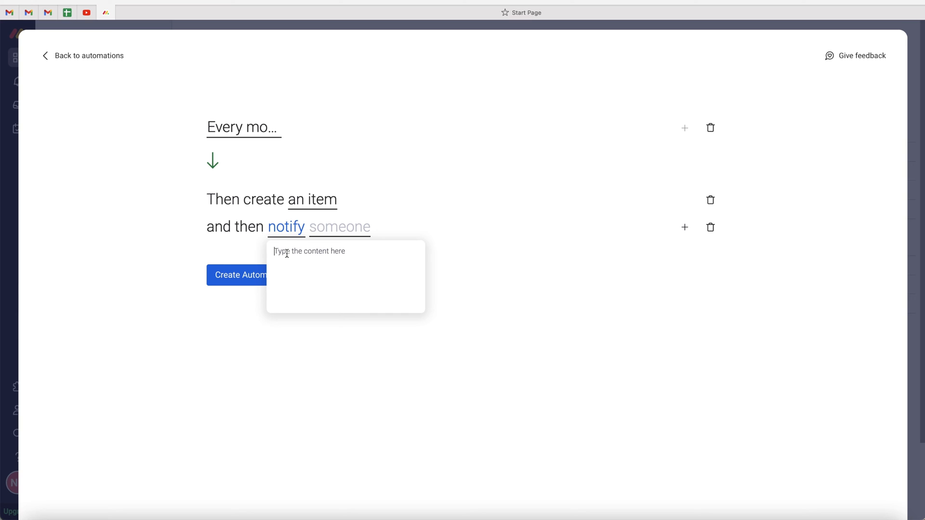
{"action": "type", "text": "Run Pay"}
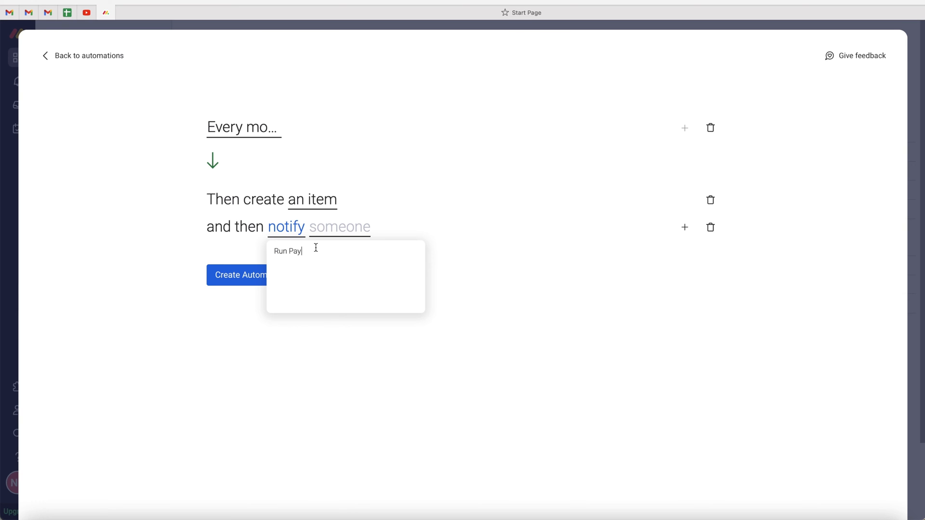
{"action": "left_click", "coordinate": [339, 226]}
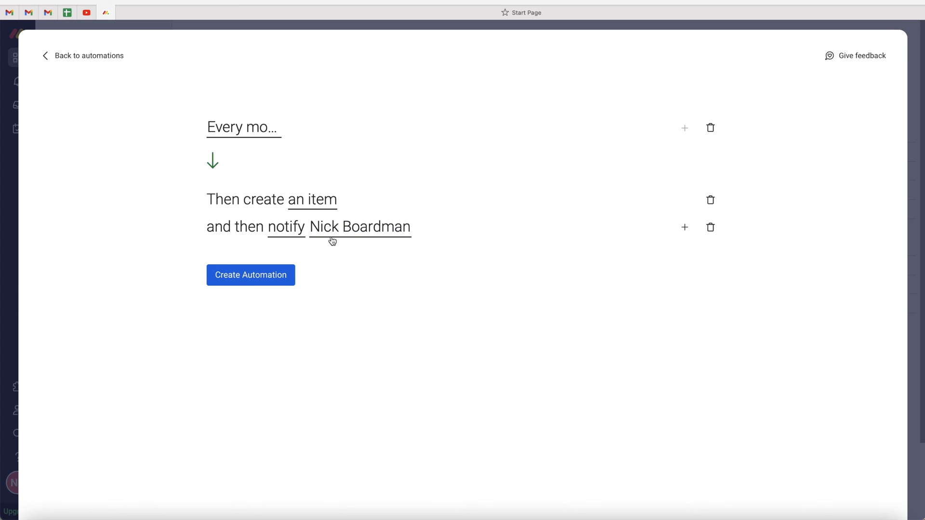
{"action": "mouse_move", "coordinate": [272, 319]}
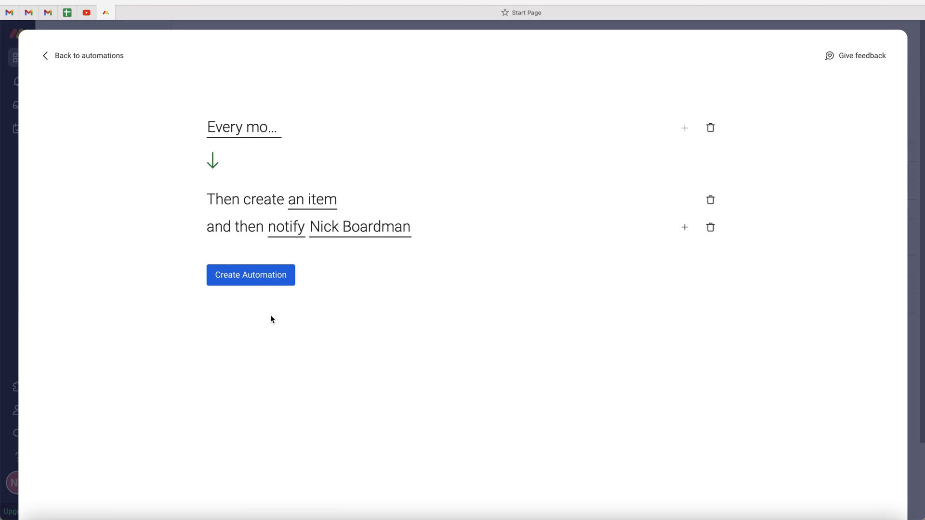
Create the automation so it becomes active on the board
{"action": "left_click", "coordinate": [250, 276]}
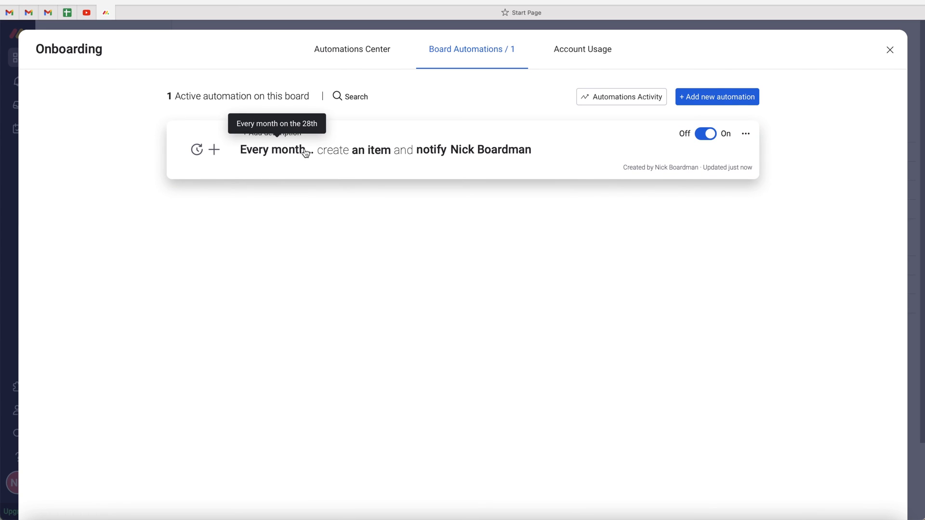
{"action": "mouse_move", "coordinate": [440, 153]}
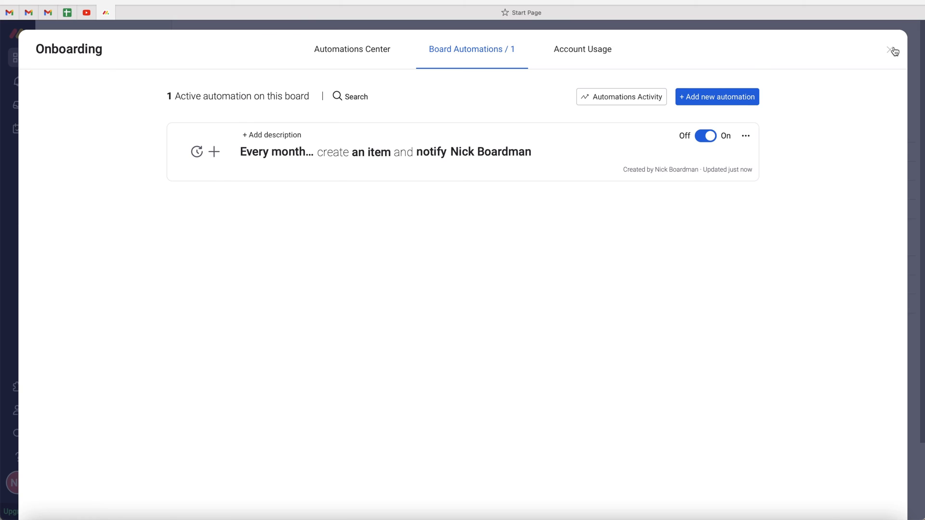
Close the Board Automations window to return to the Onboarding table
{"action": "left_click", "coordinate": [888, 50]}
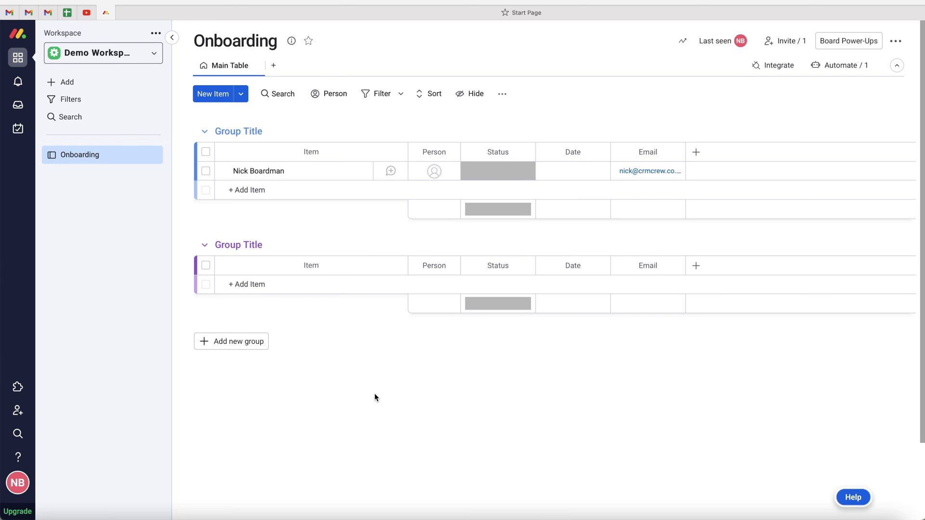
{"action": "mouse_move", "coordinate": [371, 390]}
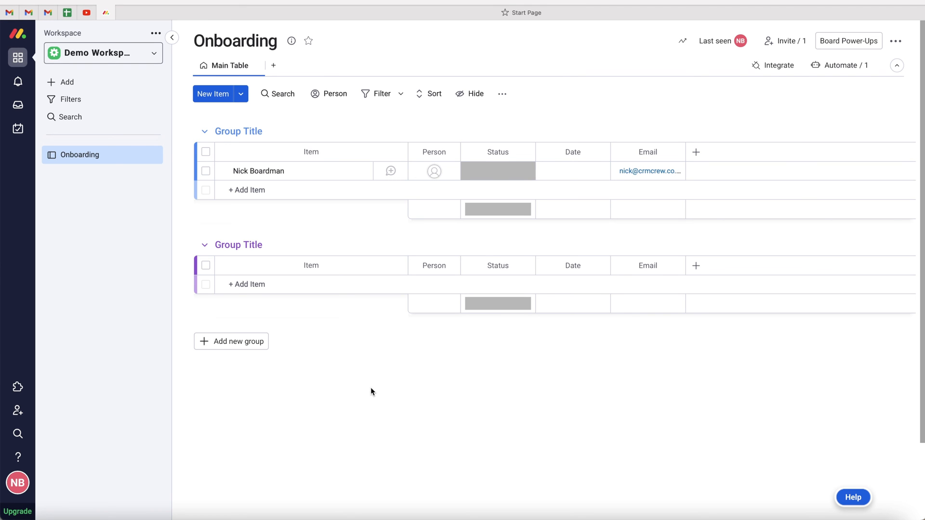